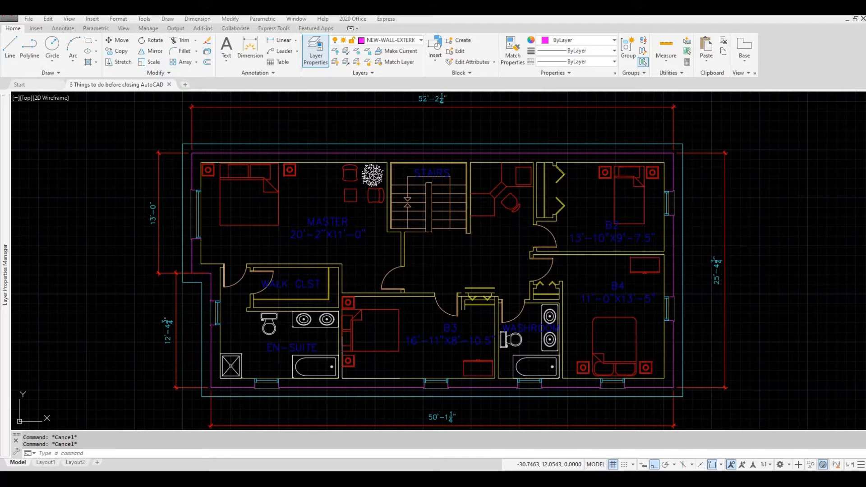
pyautogui.moveTo(291, 348)
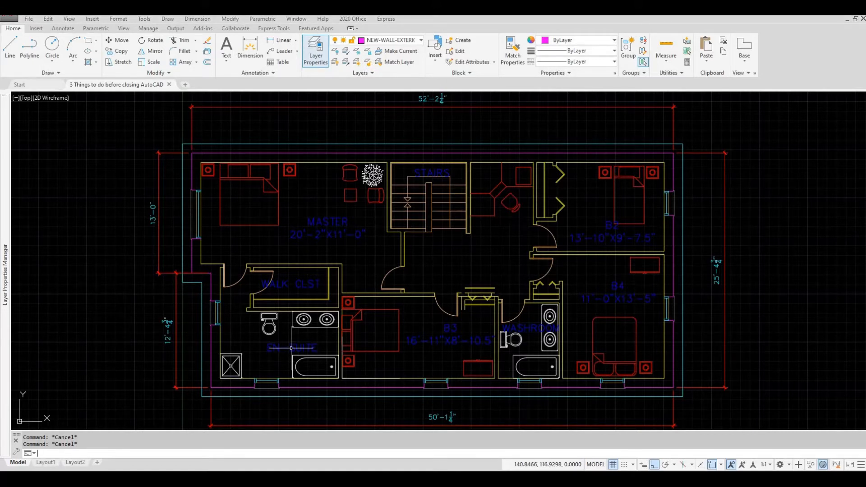
# Run AUDIT on the floor plan, answering Yes to fix detected errors.
pyautogui.write('audit')
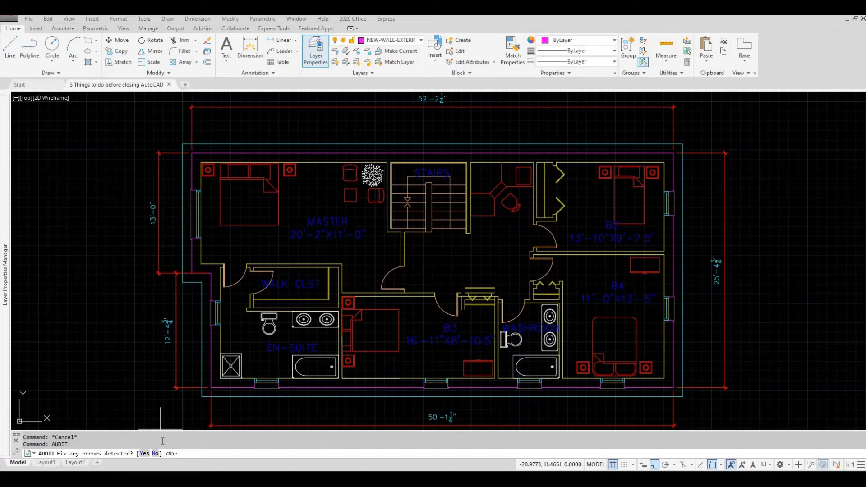
pyautogui.write('ye')
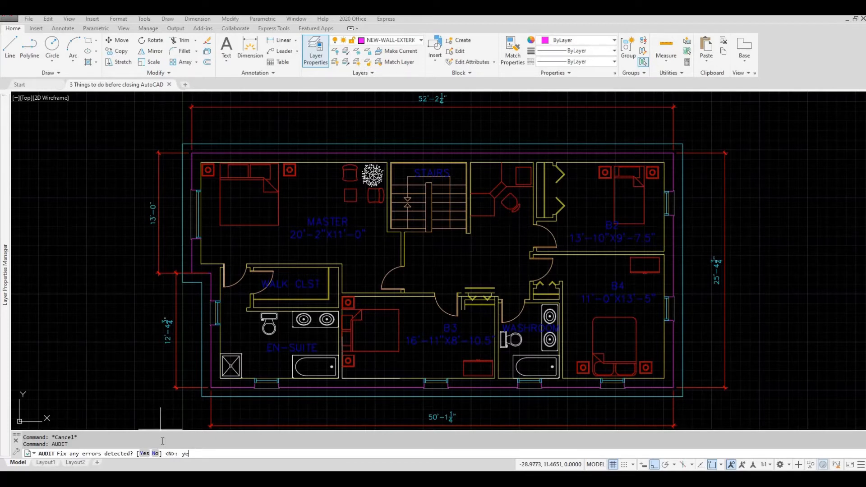
pyautogui.write('s')
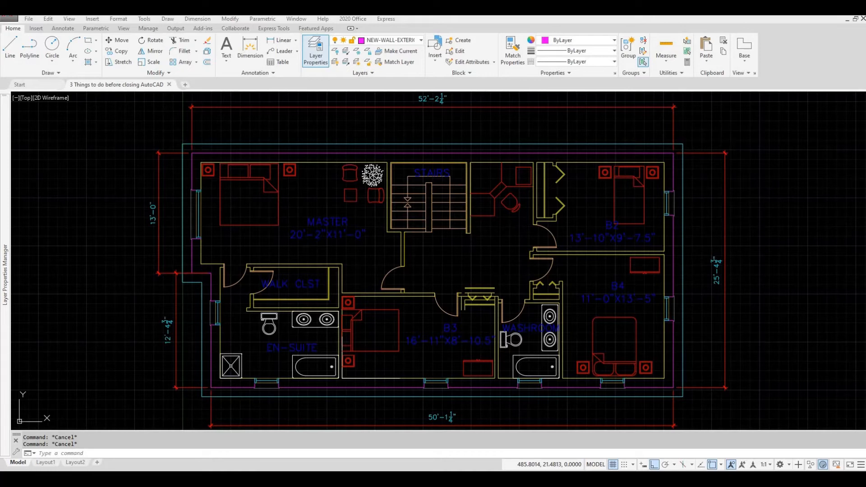
pyautogui.moveTo(283, 190)
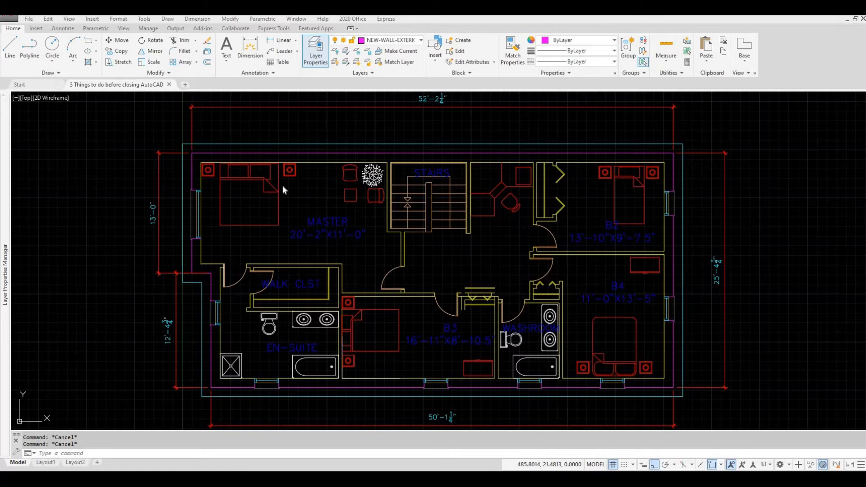
pyautogui.moveTo(48, 84)
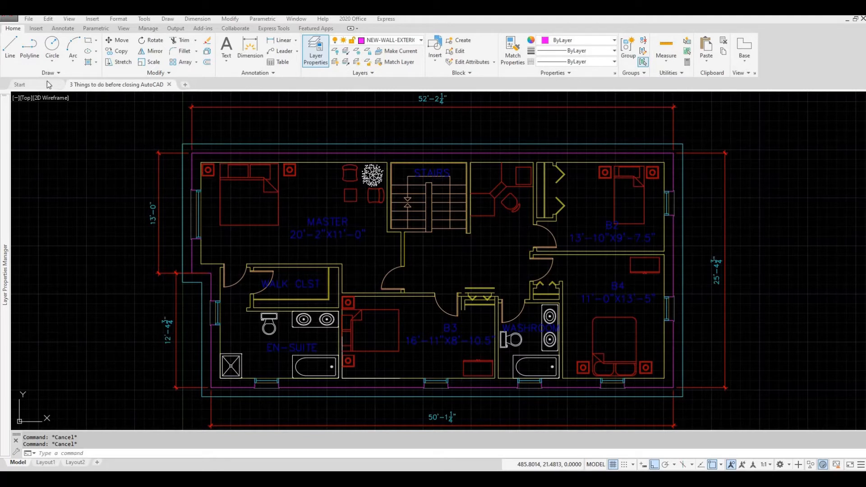
pyautogui.moveTo(113, 110)
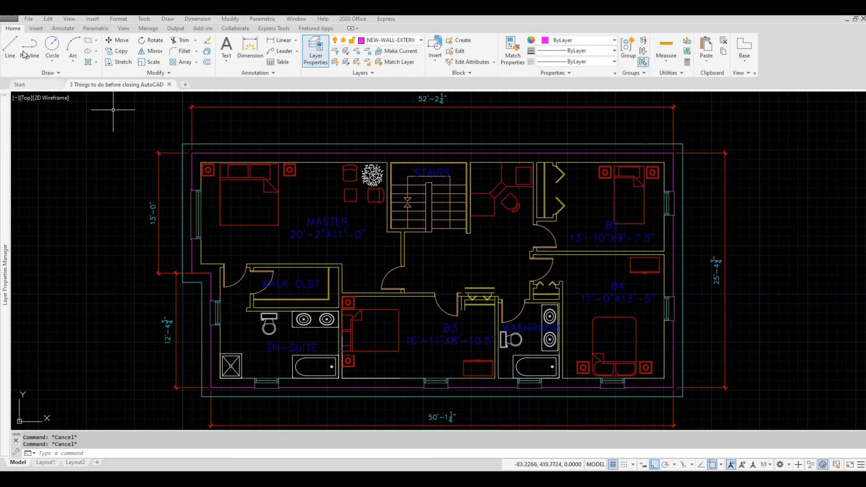
# Draw a line over the existing stair line near STAIRS.
pyautogui.click(10, 49)
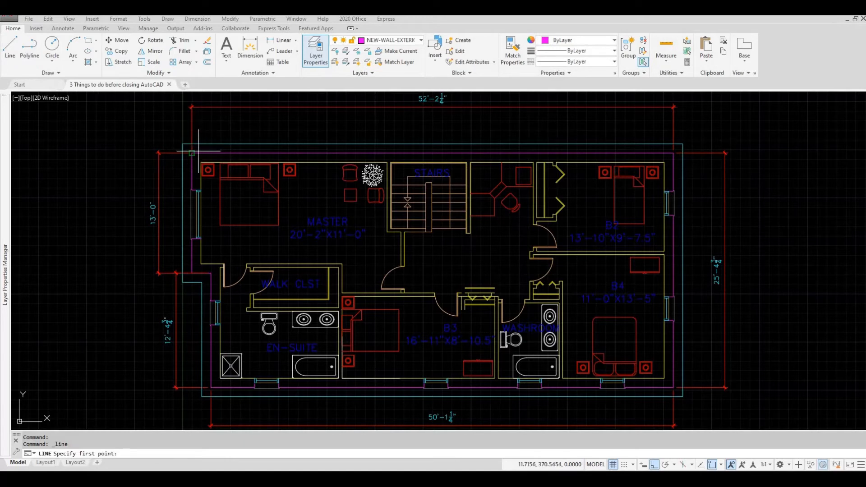
pyautogui.click(433, 152)
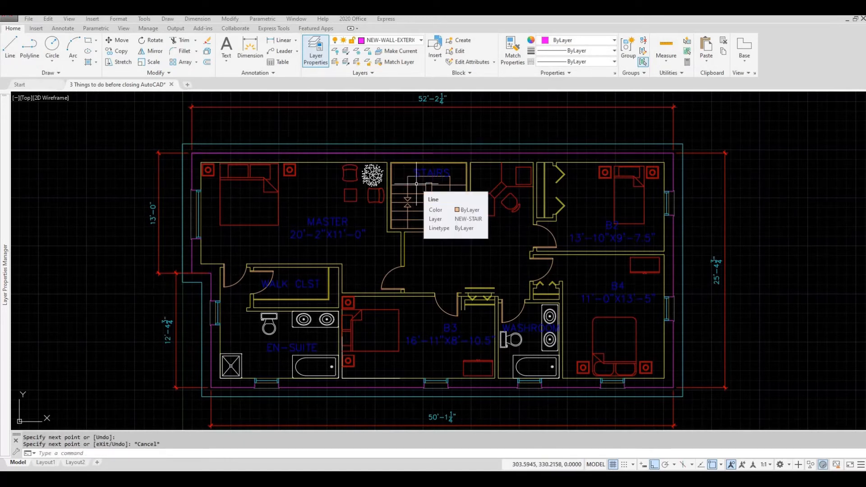
pyautogui.moveTo(397, 153)
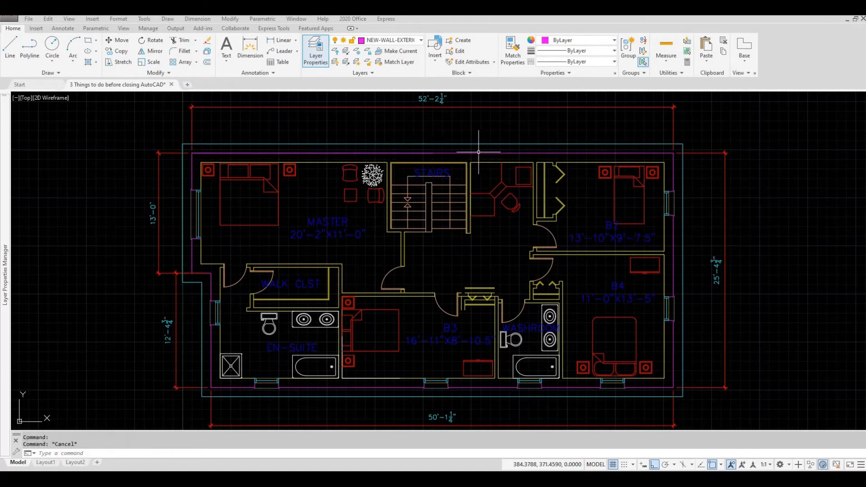
pyautogui.moveTo(464, 165)
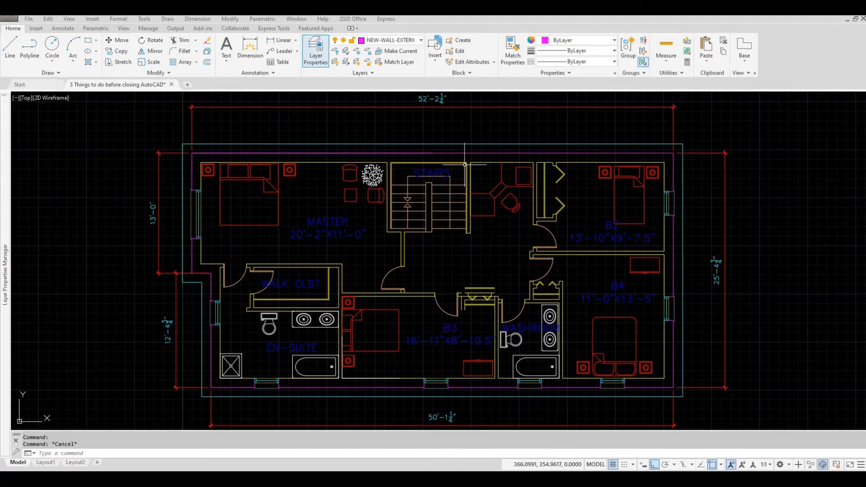
pyautogui.moveTo(463, 167)
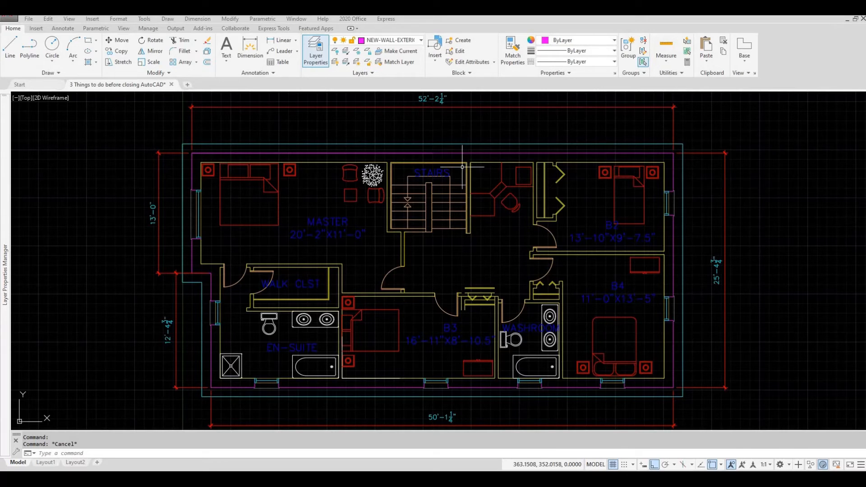
# Run OVERKILL on all objects with default settings to delete the overlapping stair line.
pyautogui.write('OVERKILL')
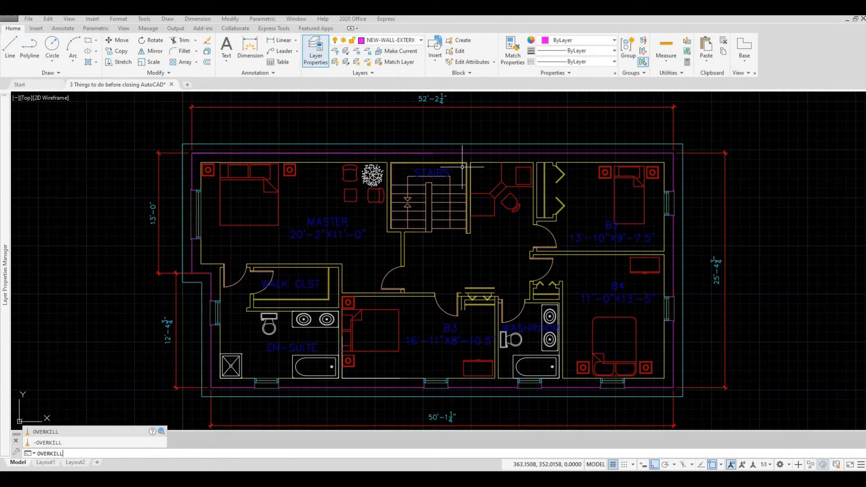
pyautogui.press('Return')
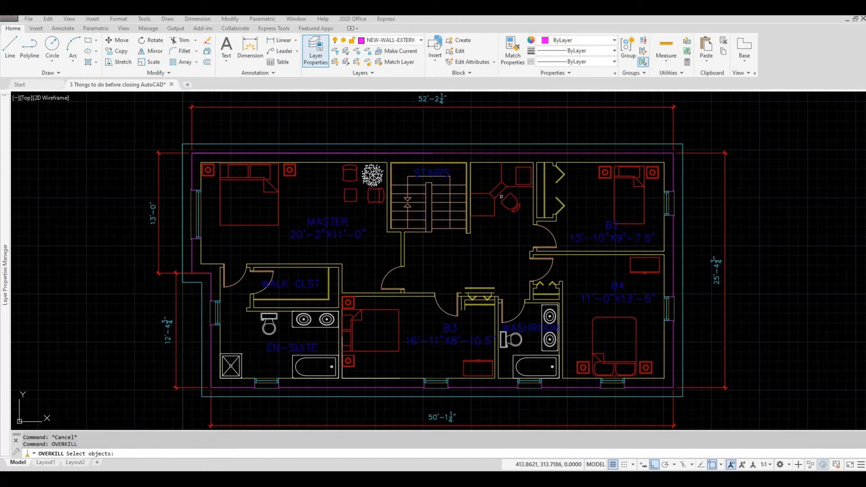
pyautogui.moveTo(546, 239)
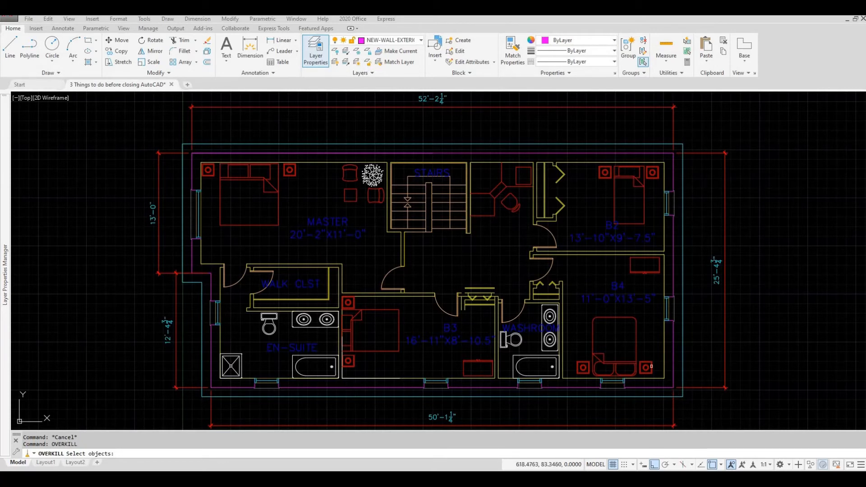
pyautogui.moveTo(619, 340)
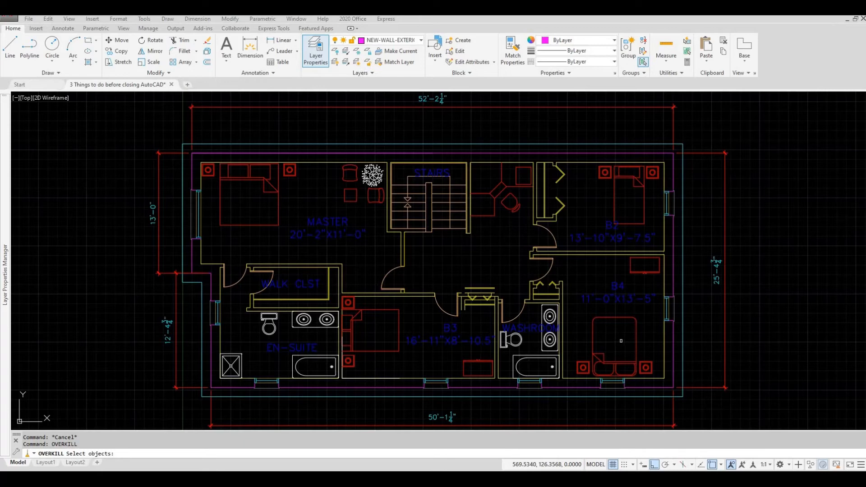
pyautogui.write('a')
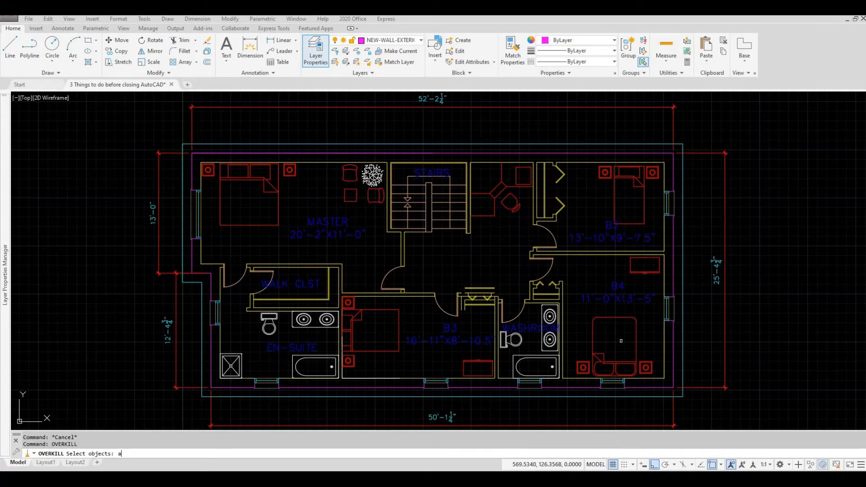
pyautogui.press('Return')
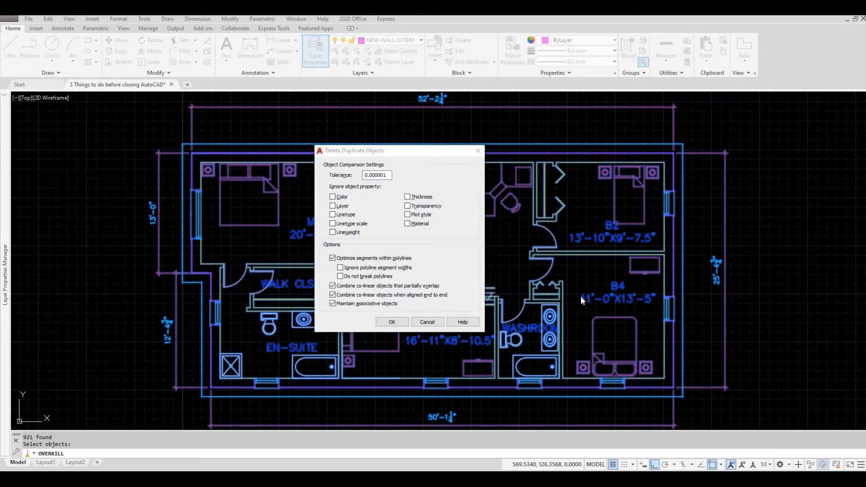
pyautogui.moveTo(420, 249)
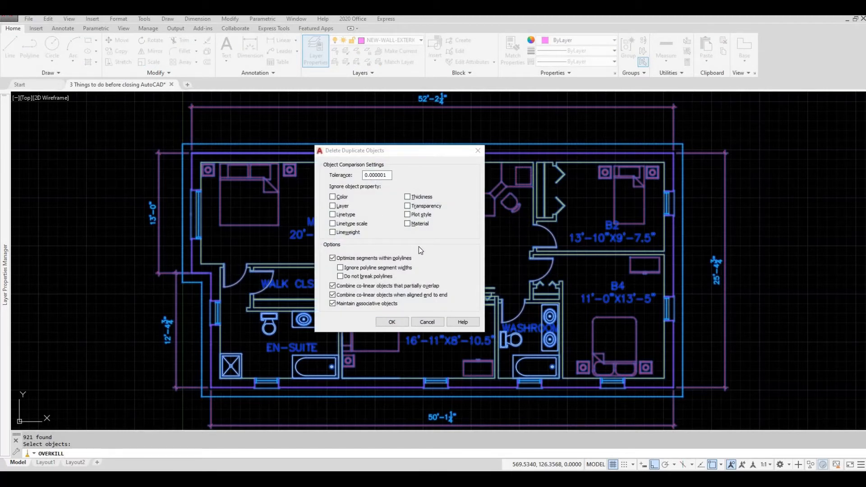
pyautogui.moveTo(386, 231)
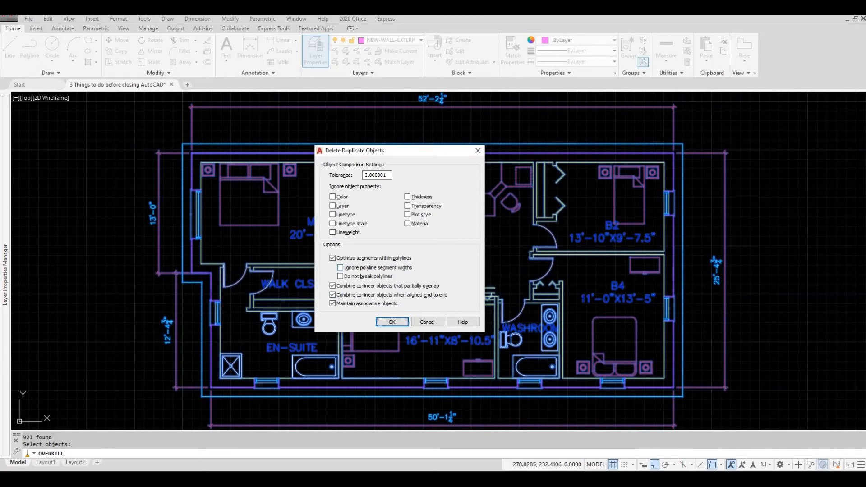
pyautogui.click(391, 322)
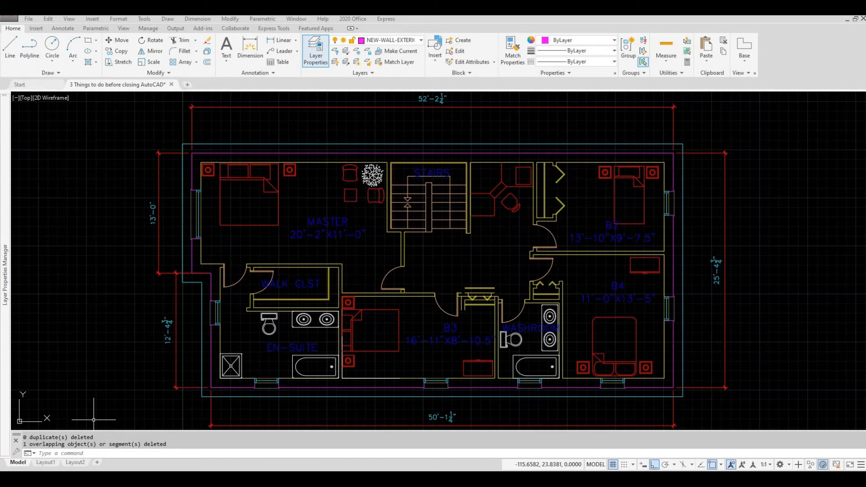
pyautogui.moveTo(103, 417)
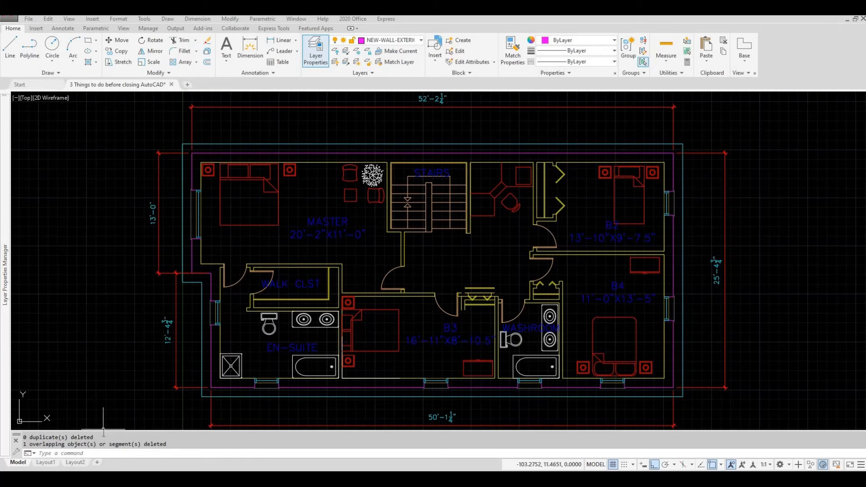
# Create a new layer named 'autocad' in the Layer Properties Manager.
pyautogui.press('Escape')
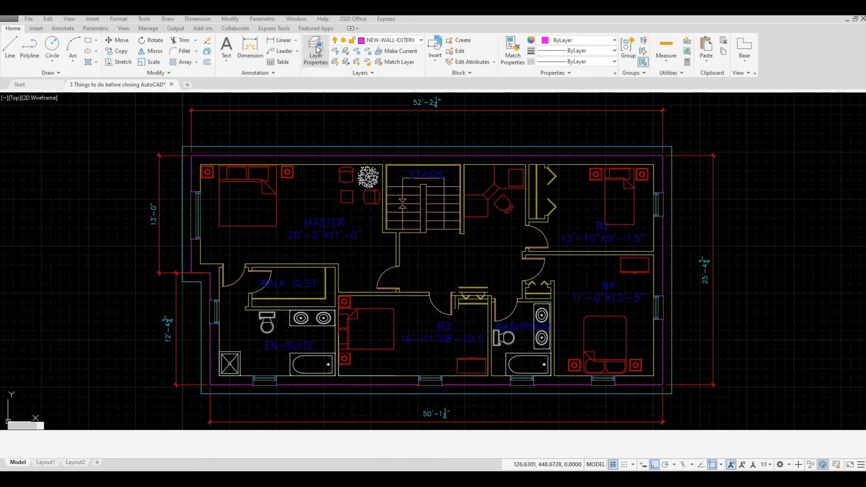
pyautogui.click(315, 50)
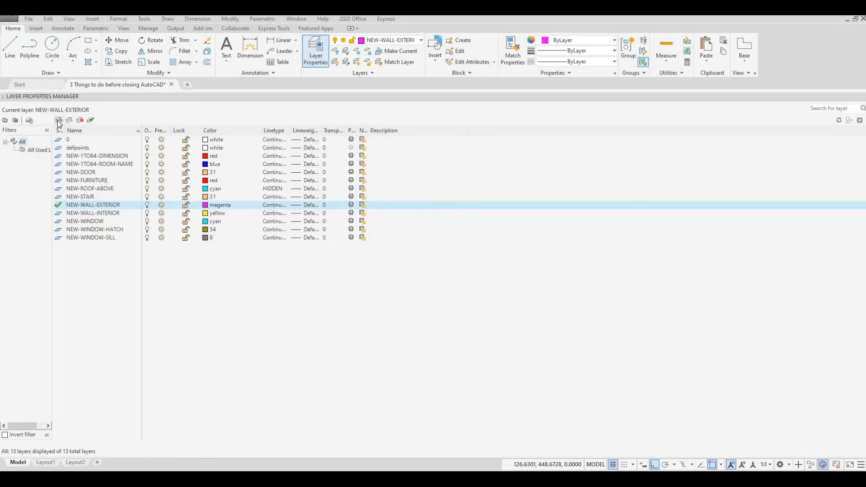
pyautogui.click(59, 121)
pyautogui.write('autocad')
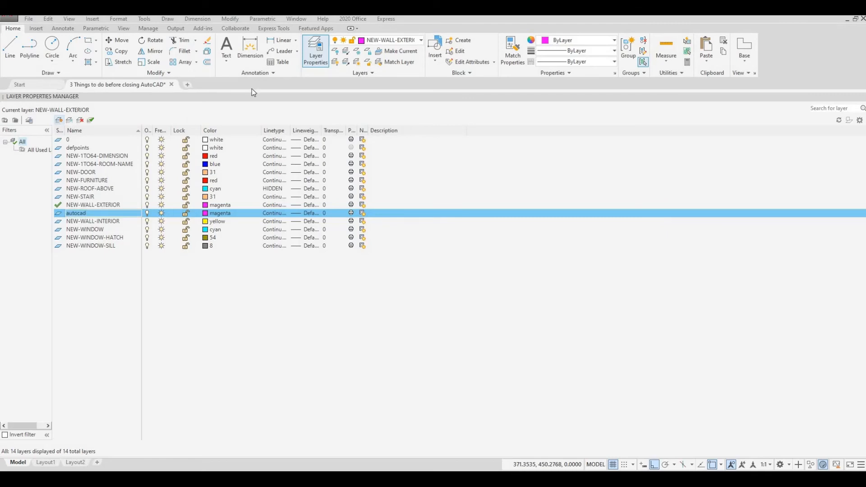
pyautogui.moveTo(316, 51)
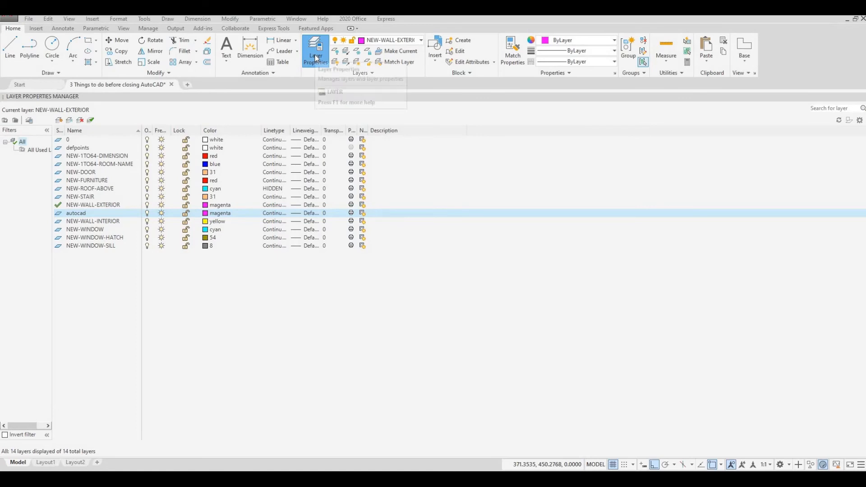
pyautogui.click(315, 51)
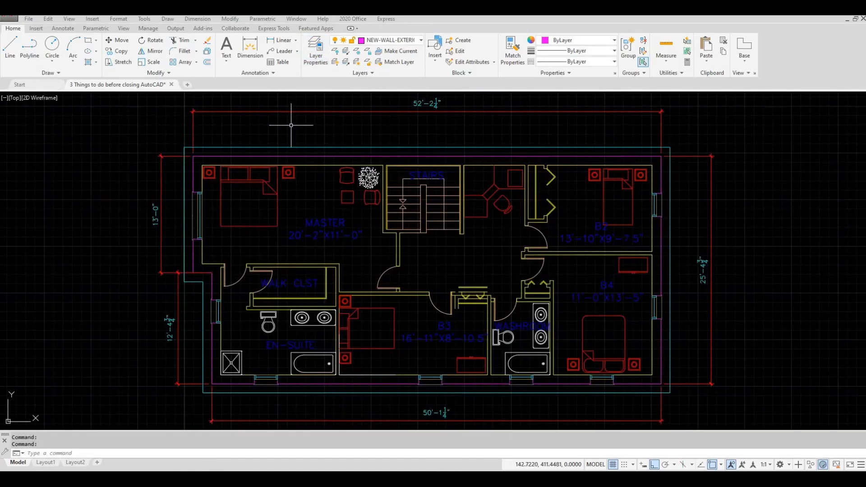
pyautogui.moveTo(290, 125)
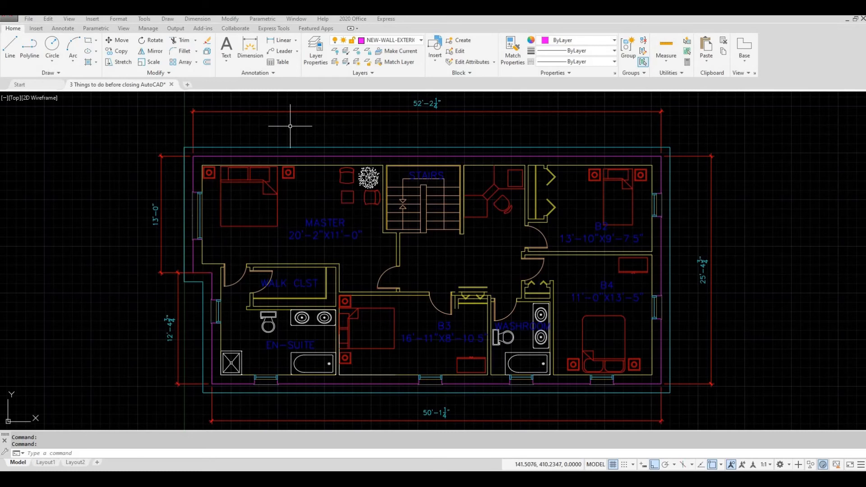
# Purge all unused items with PURGE, confirming removal of the 'autocad' layer.
pyautogui.write('pu')
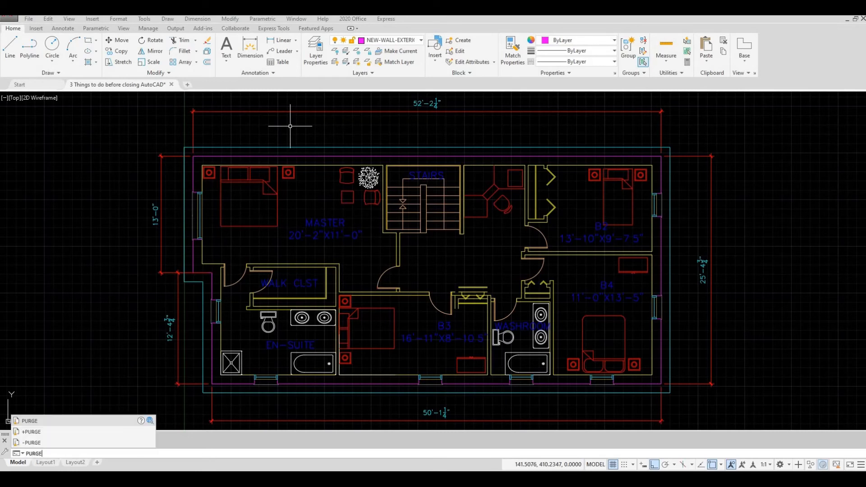
pyautogui.click(29, 420)
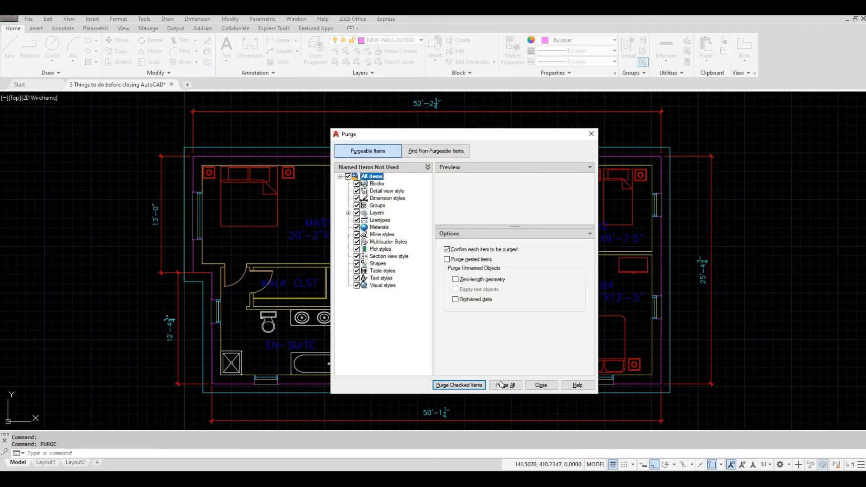
pyautogui.click(504, 385)
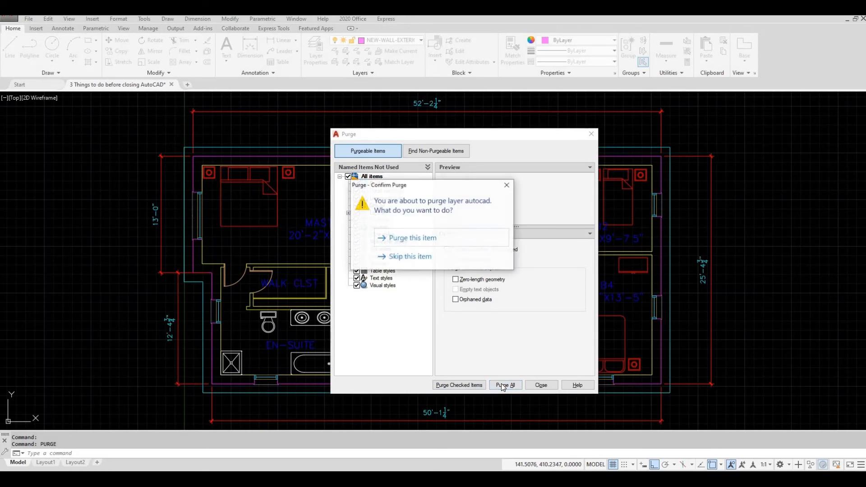
pyautogui.moveTo(430, 244)
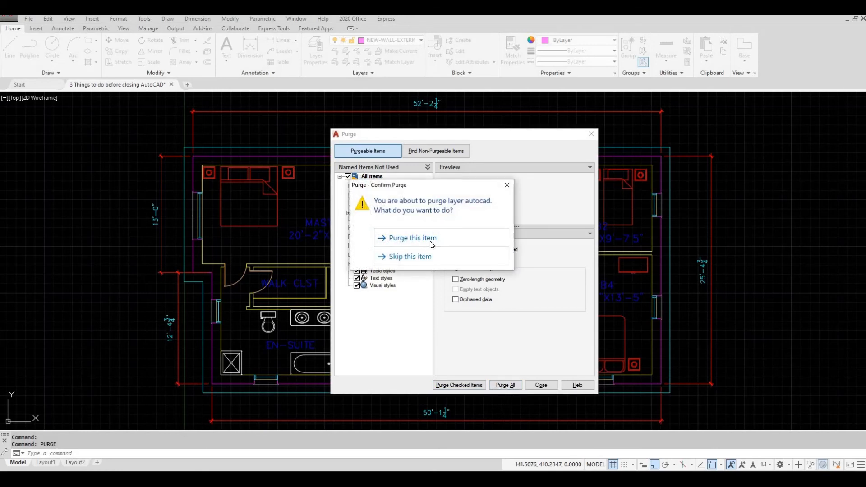
pyautogui.click(412, 238)
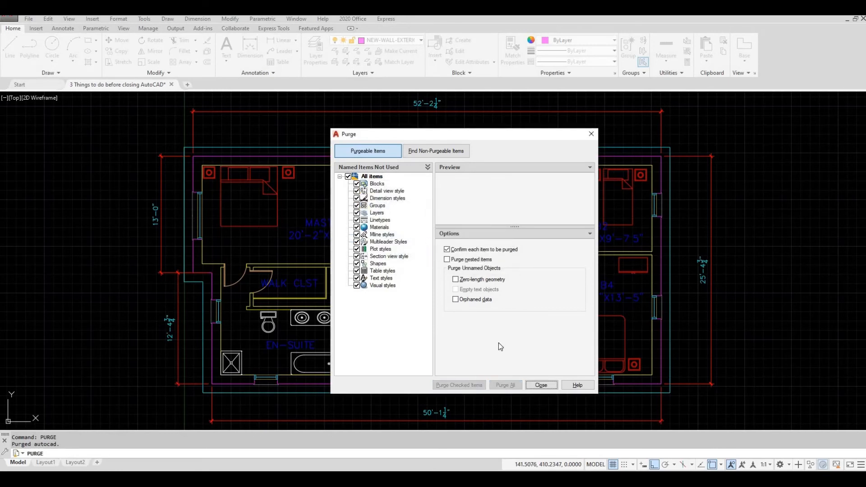
pyautogui.click(540, 384)
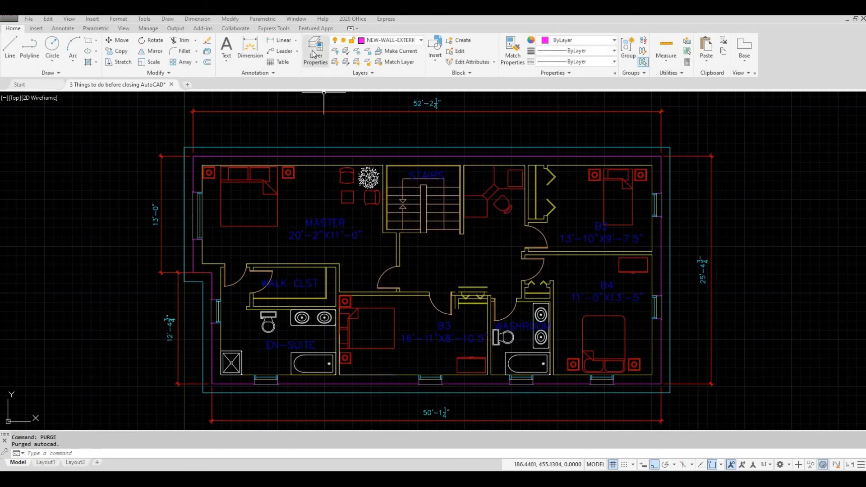
# Open Layer Properties to verify 13 layers remain without 'autocad'.
pyautogui.click(315, 51)
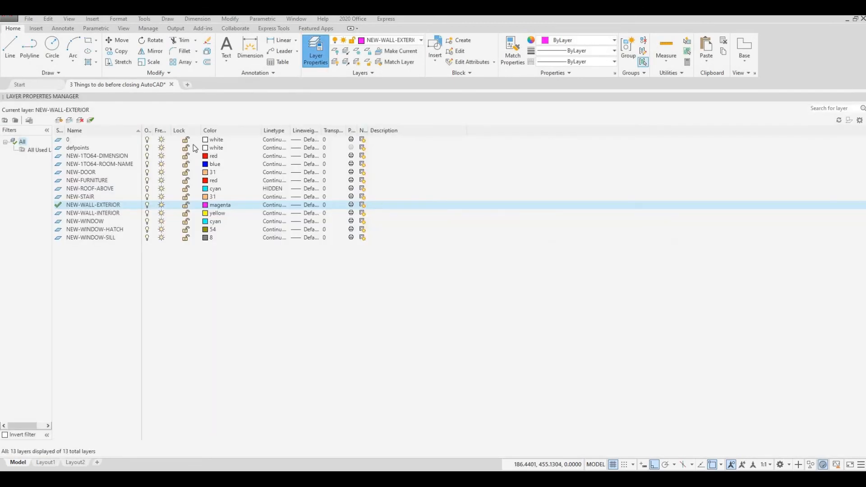
pyautogui.moveTo(91, 161)
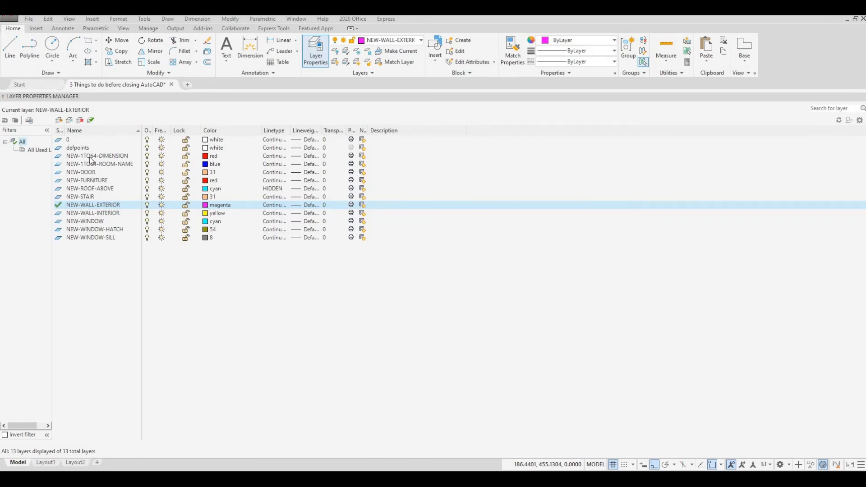